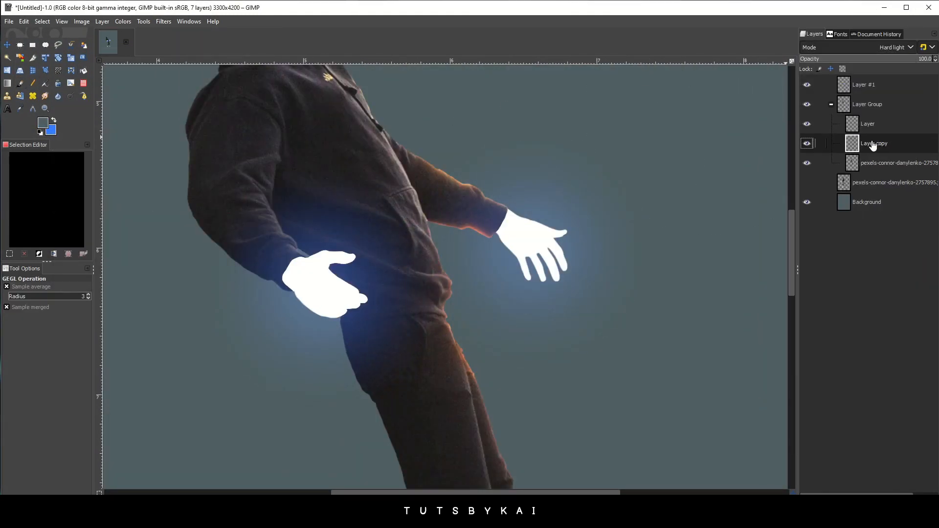
- Select the white hand shapes and reach the hand layer's options for new glow layers
{"action": "left_click", "coordinate": [42, 20]}
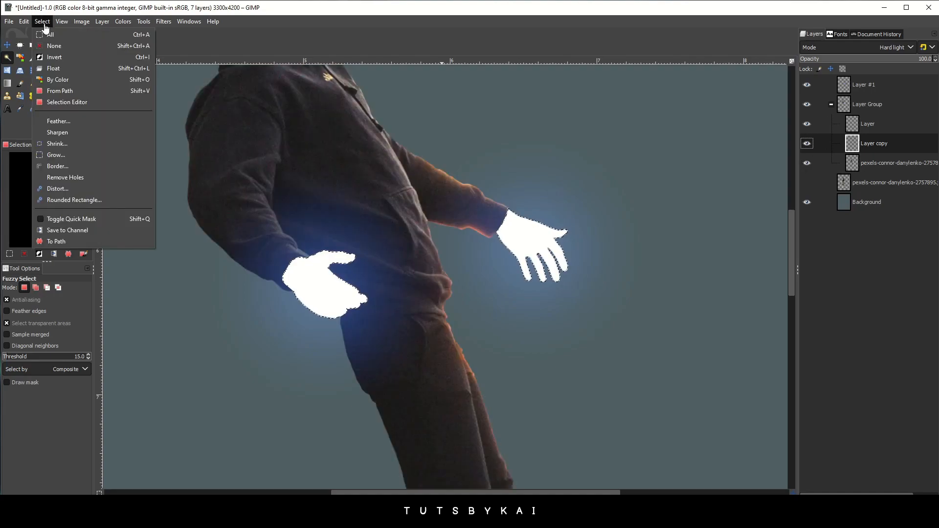
{"action": "right_click", "coordinate": [873, 143]}
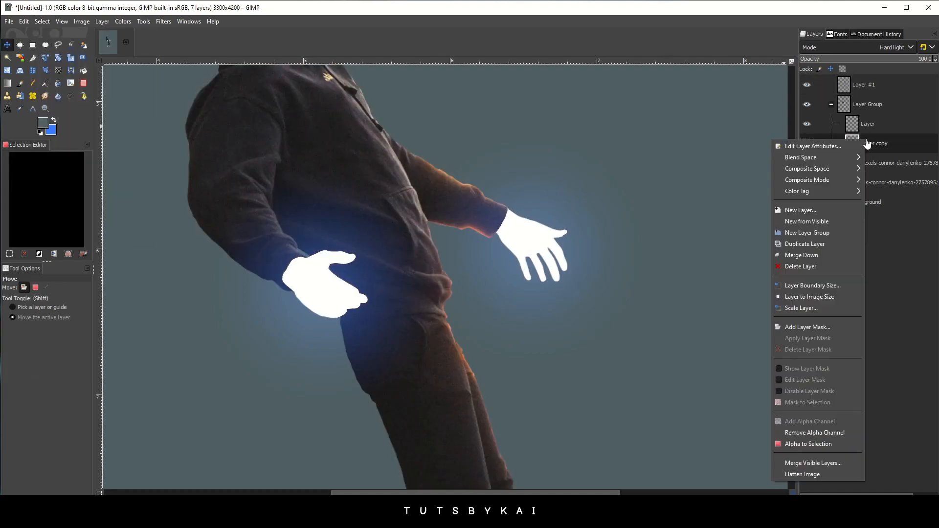
{"action": "left_click", "coordinate": [805, 244]}
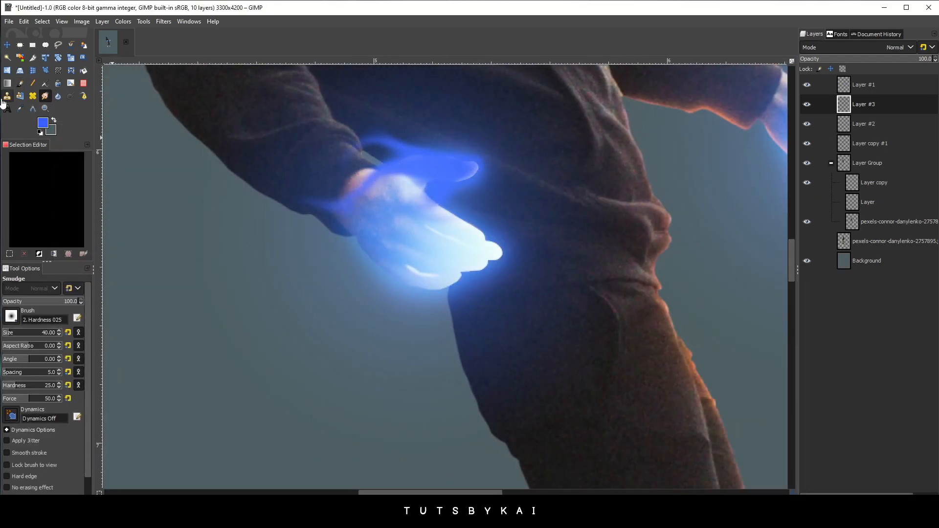
- Paint blue glow over both hands and smudge it into wispy spirit light
{"action": "left_click", "coordinate": [44, 96]}
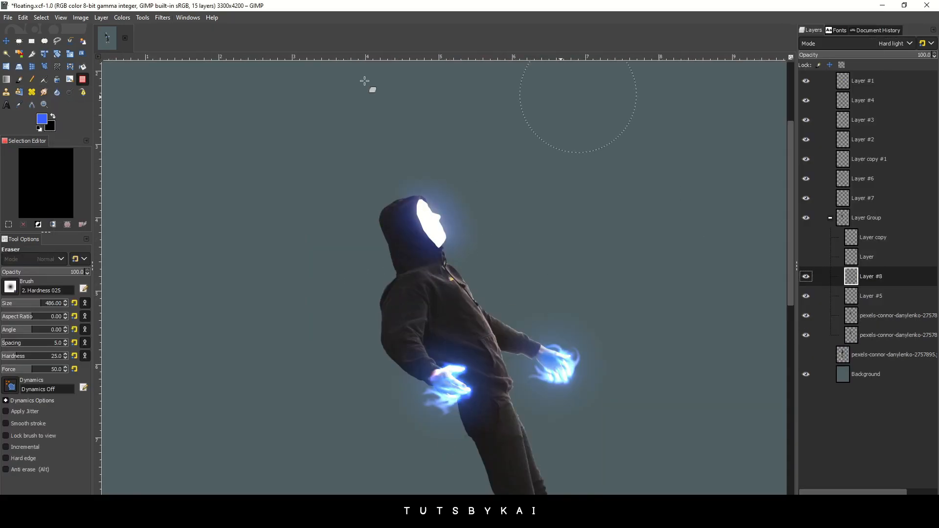
- Paint blue Dodge-mode strokes from the head and smudge them into streaming energy wisps
{"action": "left_click", "coordinate": [871, 276]}
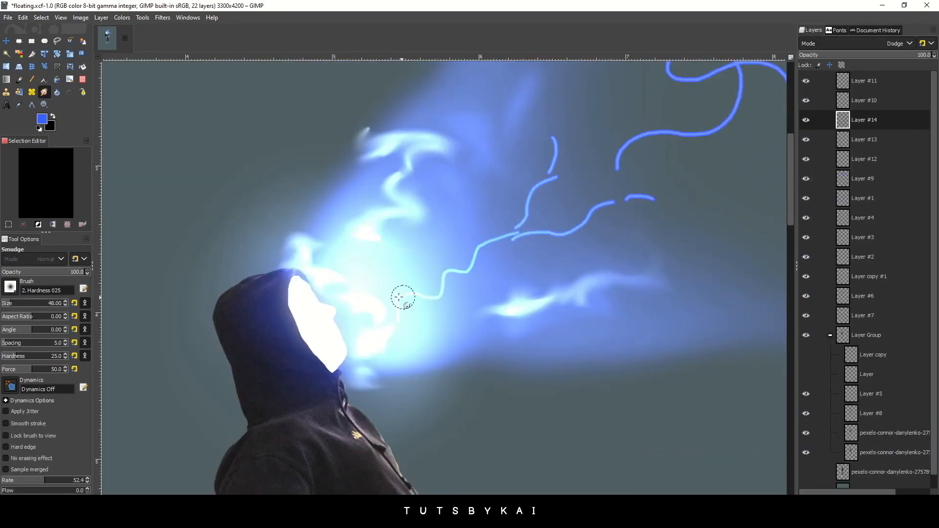
{"action": "left_click_drag", "start_coordinate": [402, 296], "coordinate": [572, 290]}
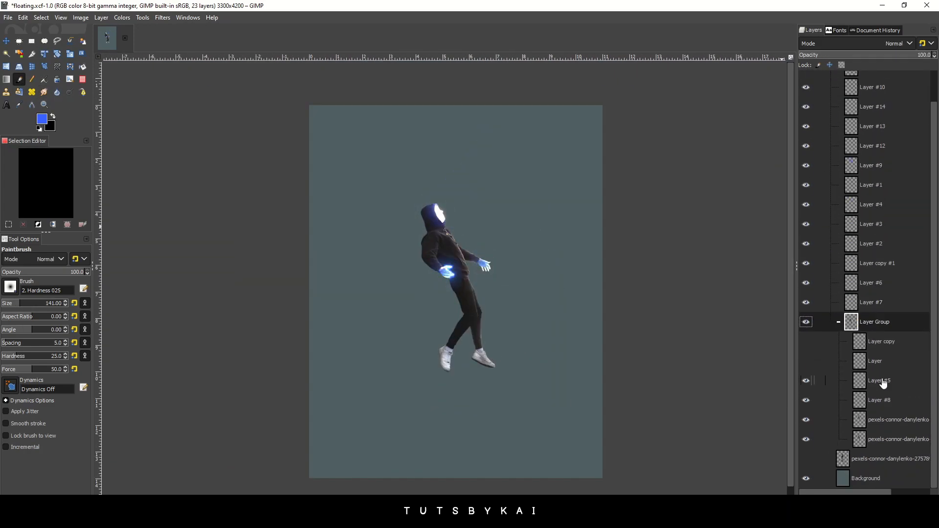
- Import the sky photo and desaturate and cool it with Hue-Saturation and Color Temperature
{"action": "left_click", "coordinate": [80, 17]}
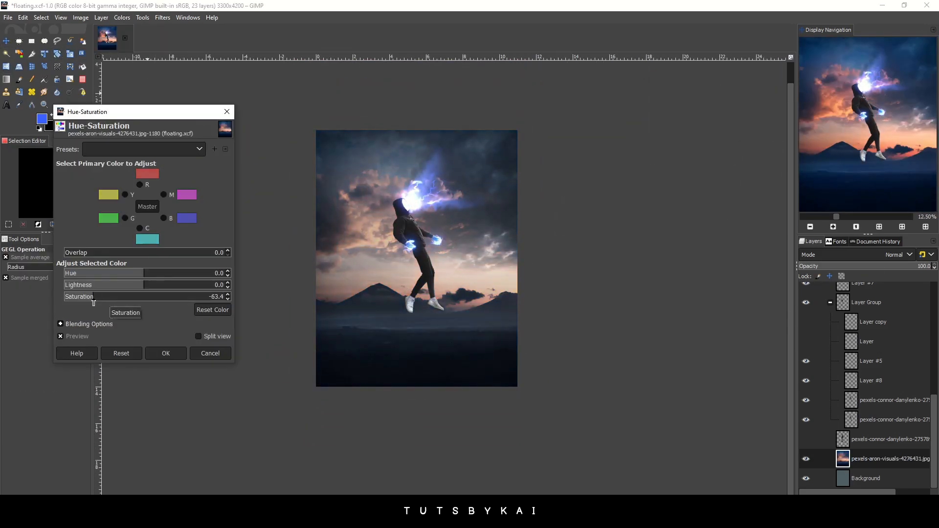
{"action": "left_click", "coordinate": [167, 353]}
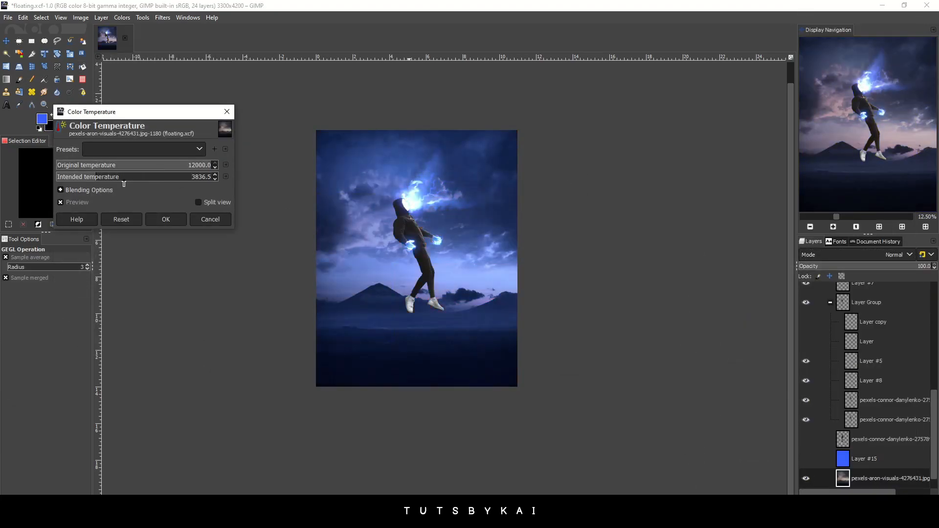
{"action": "left_click", "coordinate": [165, 218]}
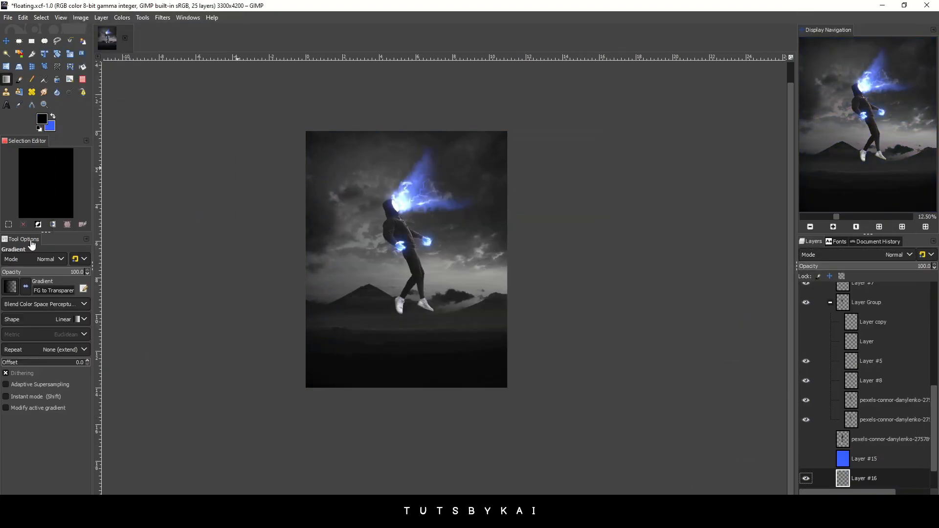
- Darken the backdrop with a gradient, Gaussian-blur it, and bring in a cloud photo
{"action": "left_click", "coordinate": [162, 16]}
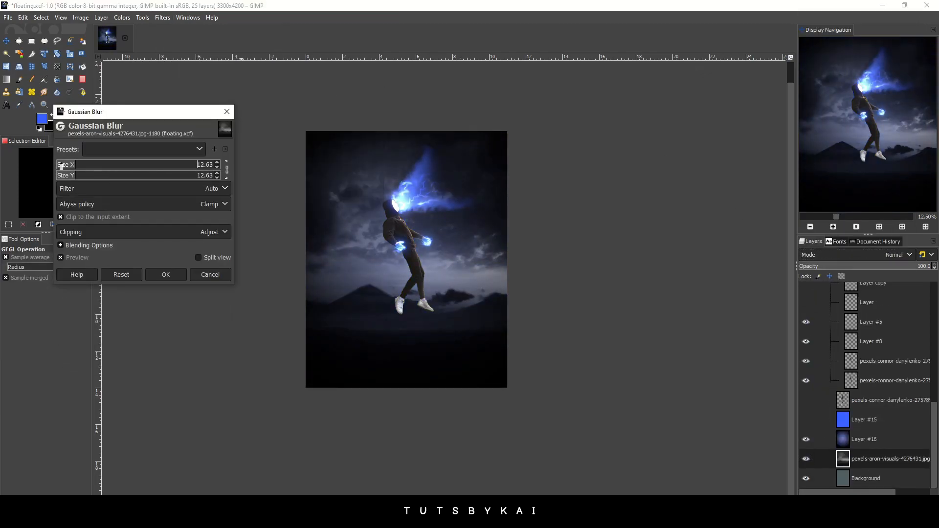
{"action": "left_click", "coordinate": [166, 274]}
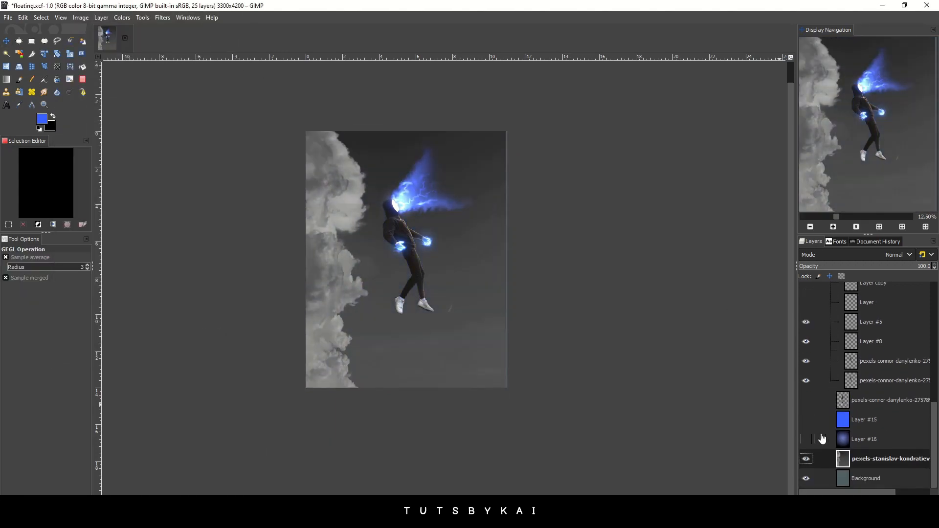
{"action": "left_click", "coordinate": [31, 80]}
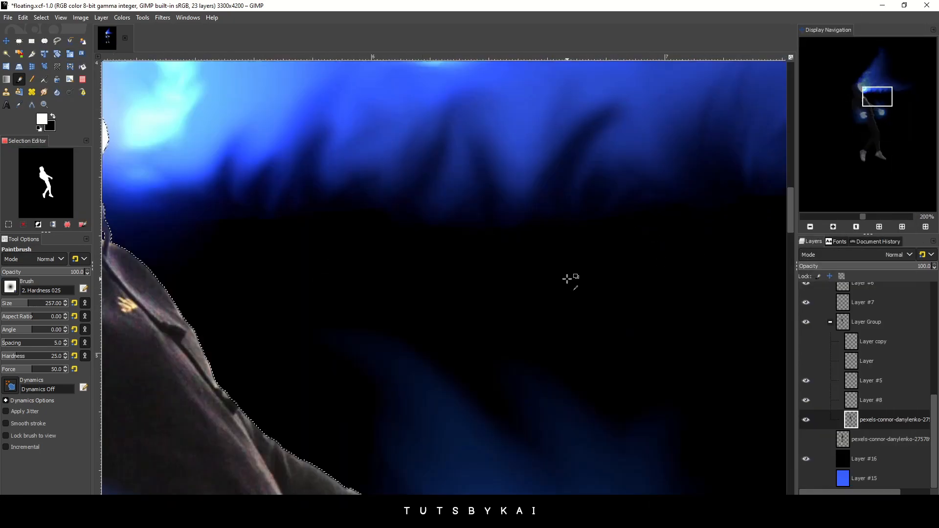
- Shade the legs black, add starry particle layers in Screen mode, desaturate an energy layer to -100
{"action": "left_click", "coordinate": [162, 18]}
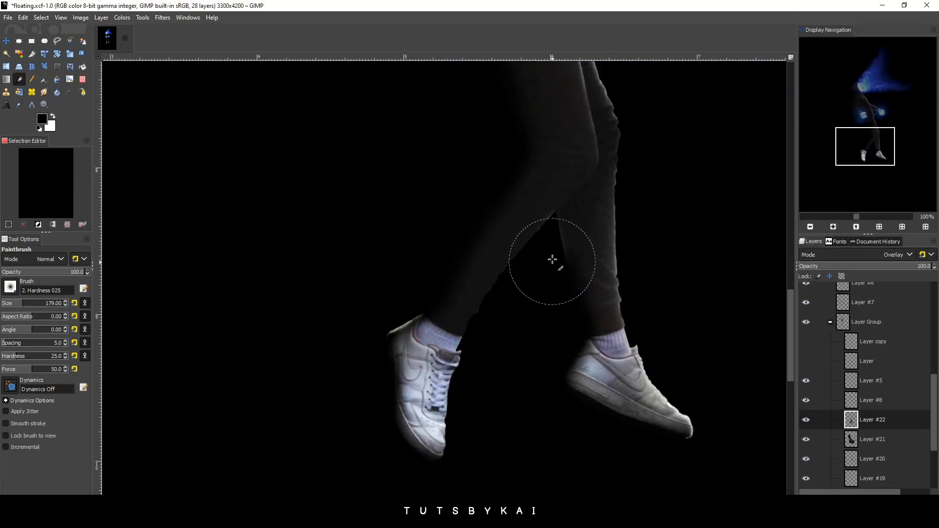
{"action": "left_click", "coordinate": [162, 17]}
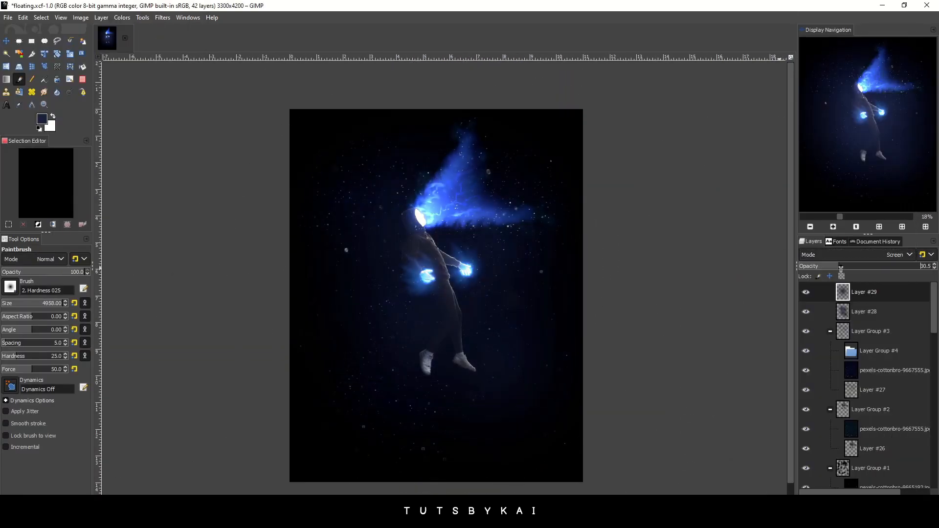
{"action": "left_click", "coordinate": [121, 18]}
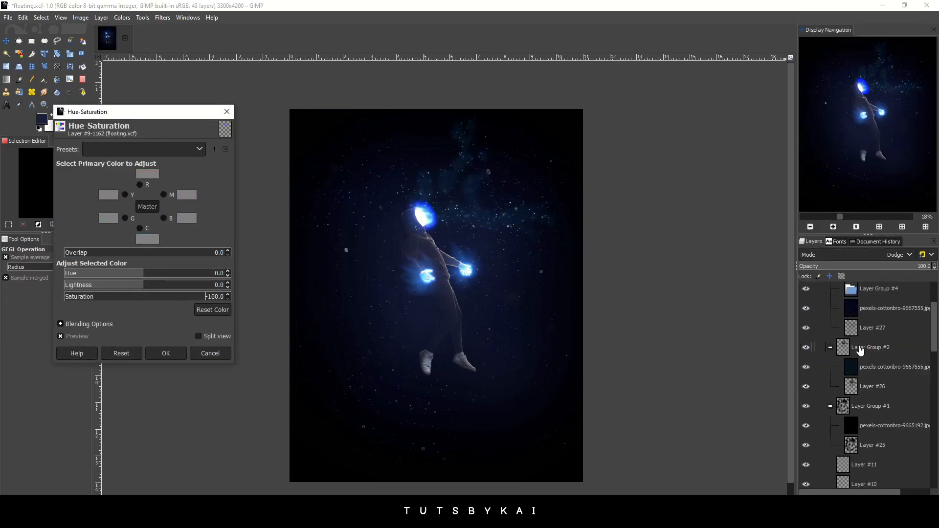